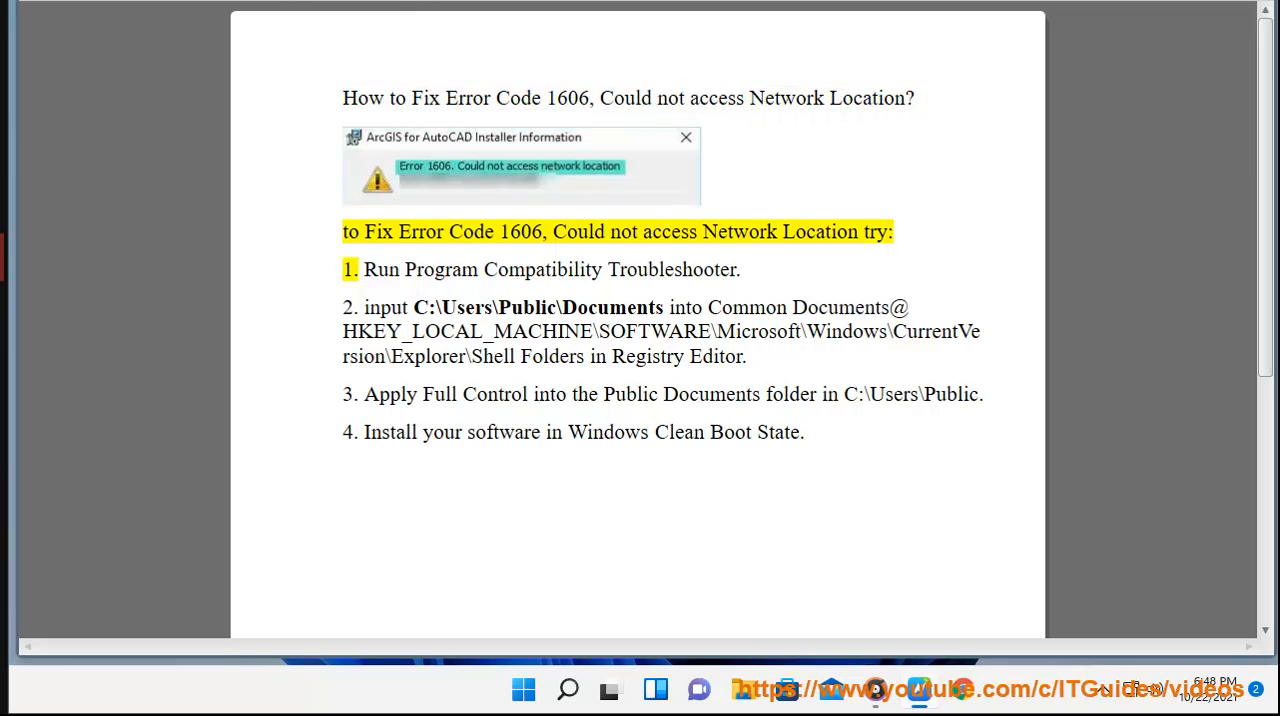
- Start the compatibility troubleshooter for LSBSetup.exe from its Compatibility properties in Downloads
double_click(520, 230)
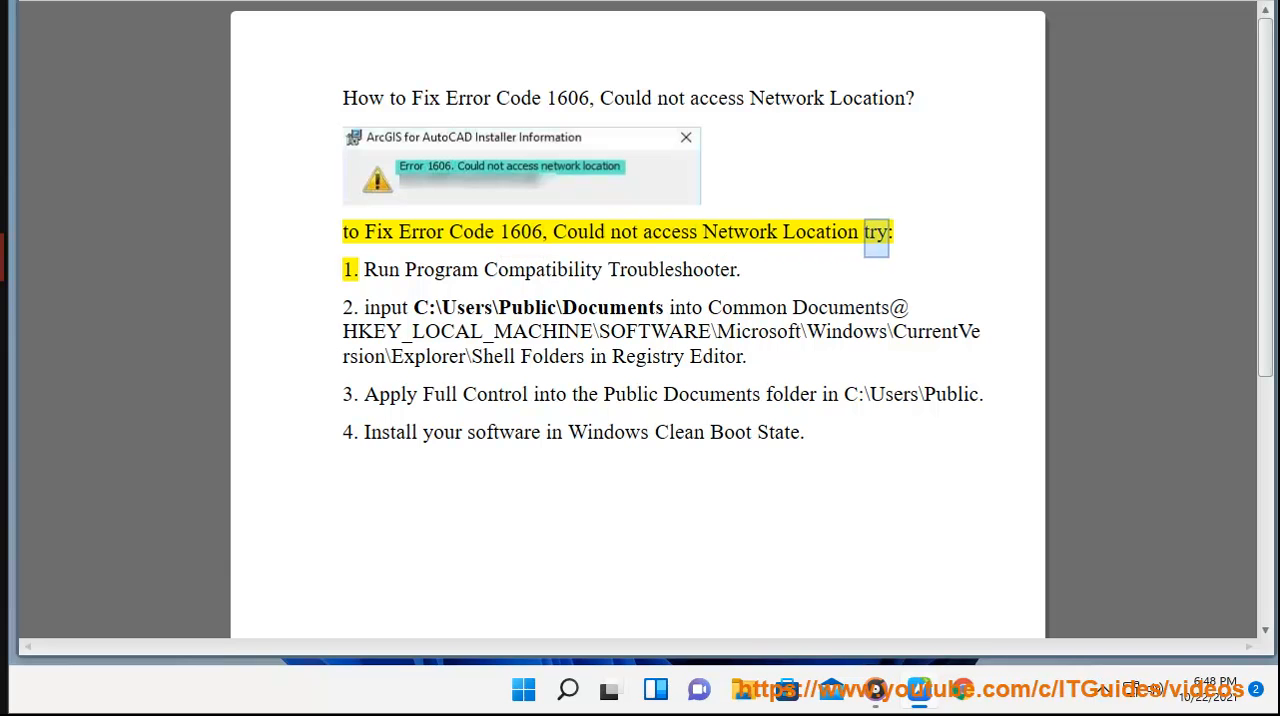
double_click(542, 268)
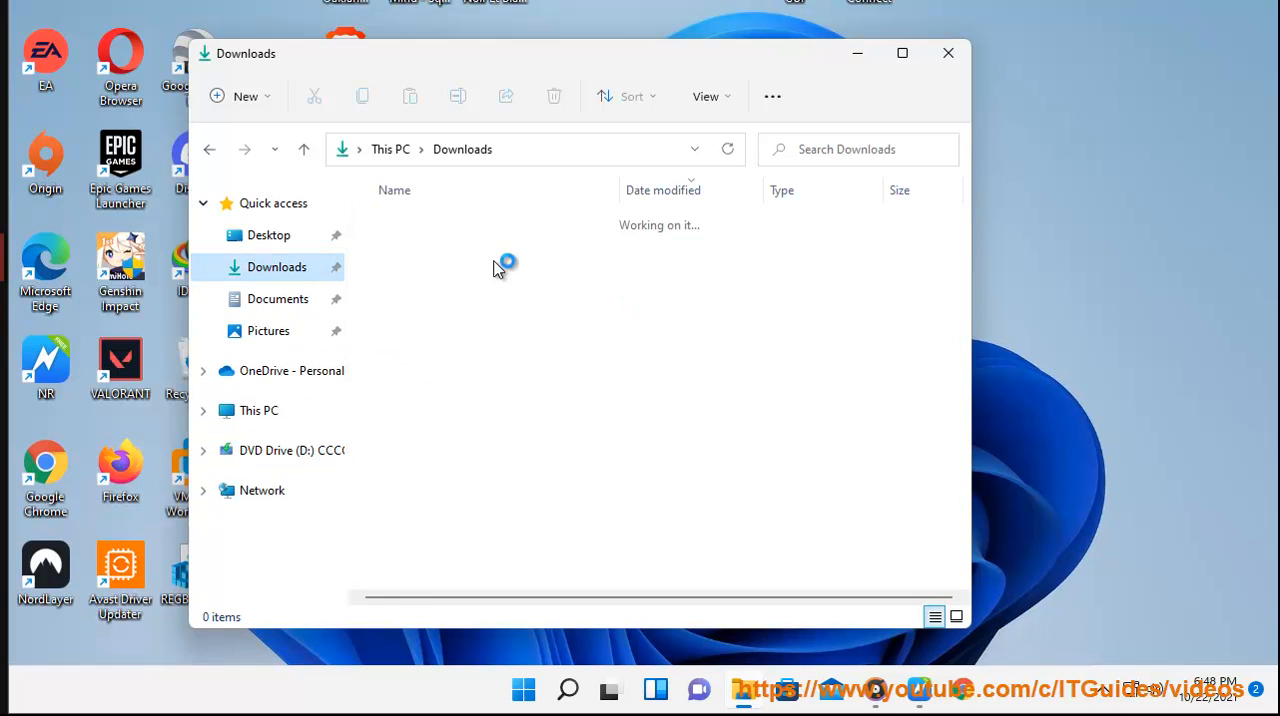
click(420, 250)
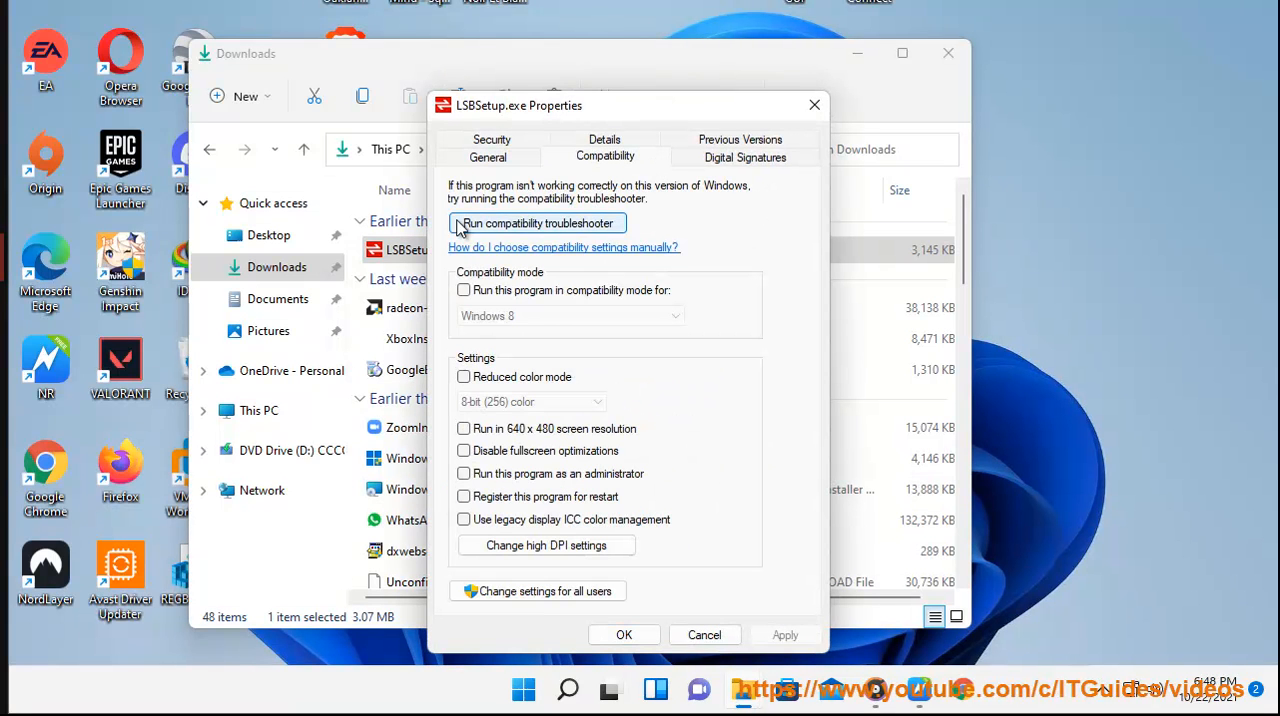
click(536, 224)
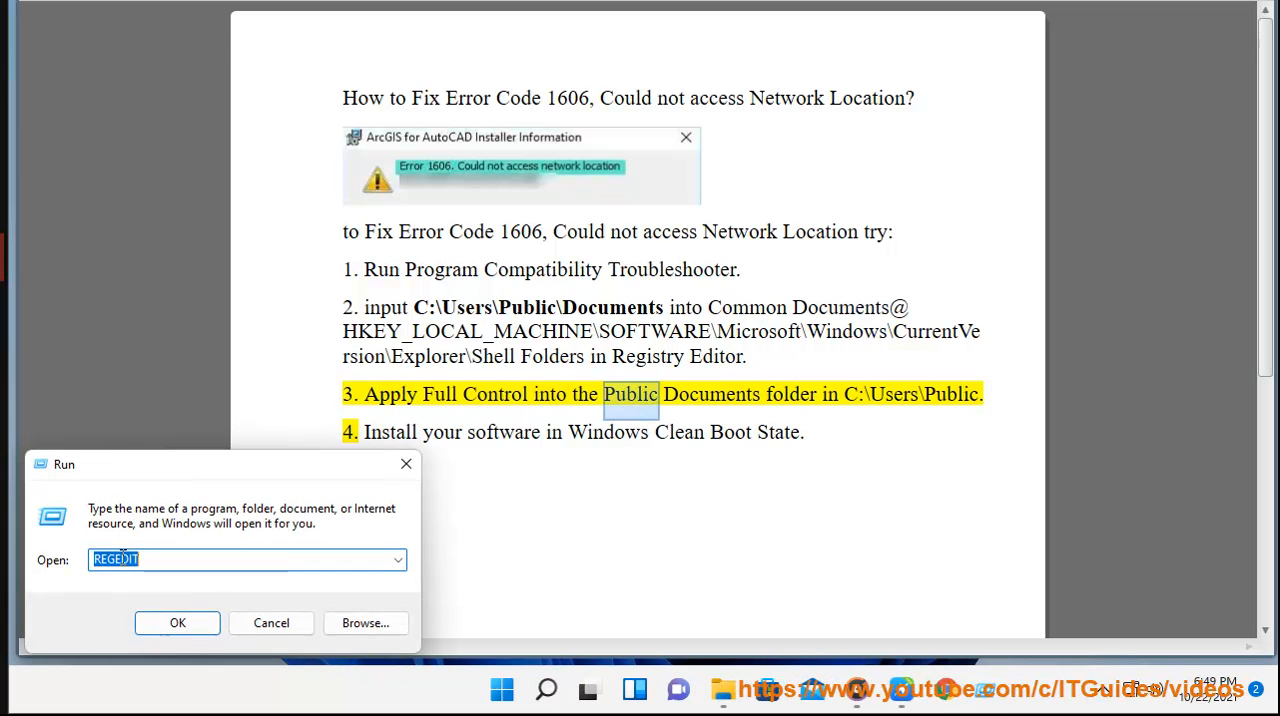
- Launch regedit and navigate to the Shell Folders key, selecting the Common Documents value
click(176, 622)
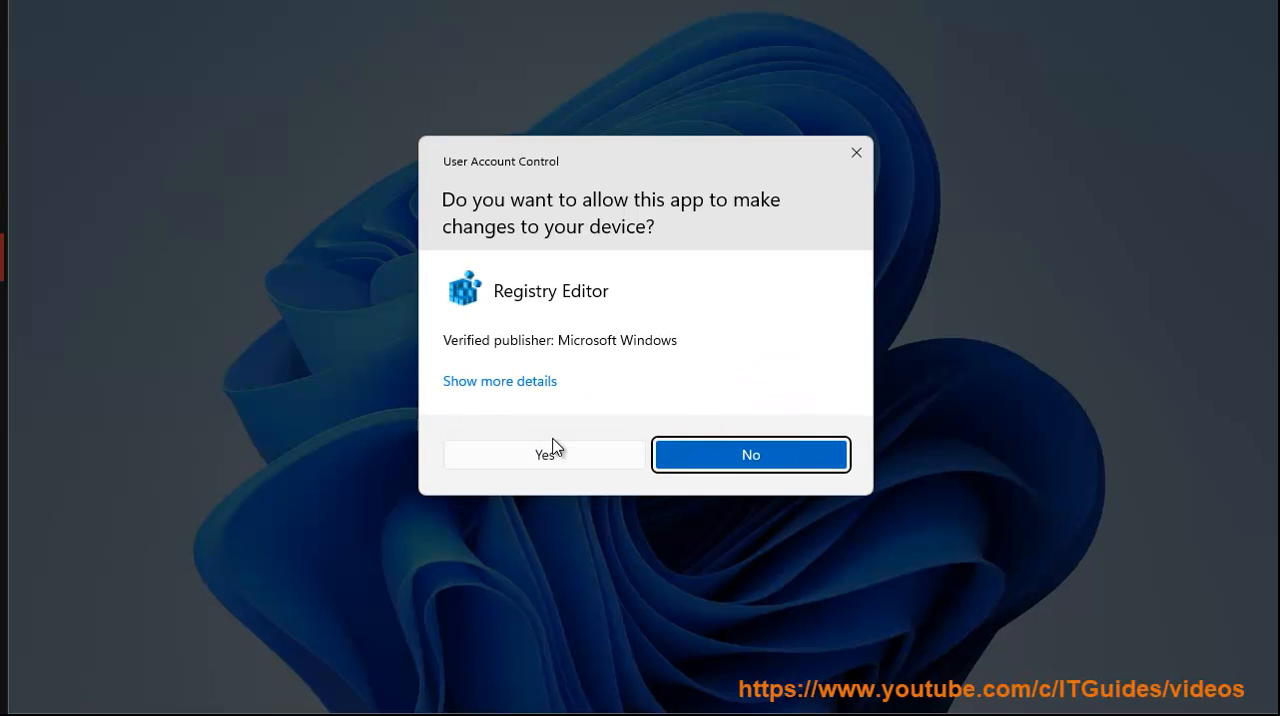
click(544, 454)
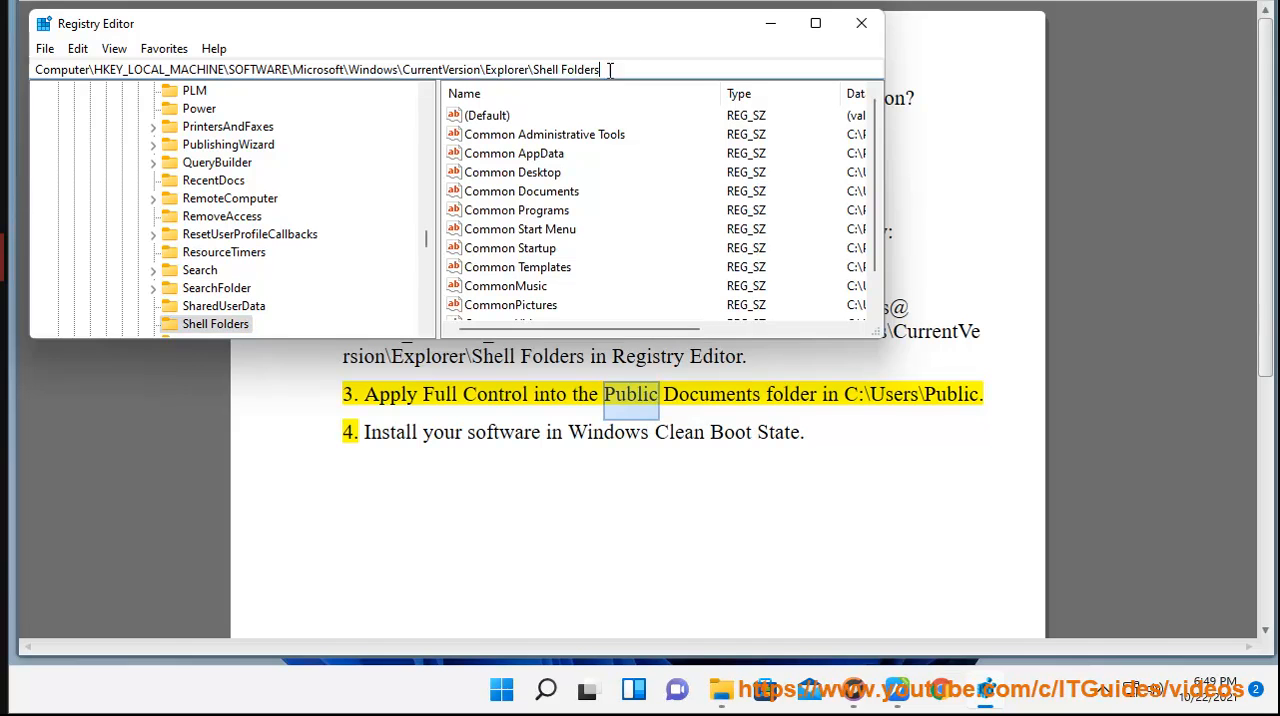
triple_click(300, 68)
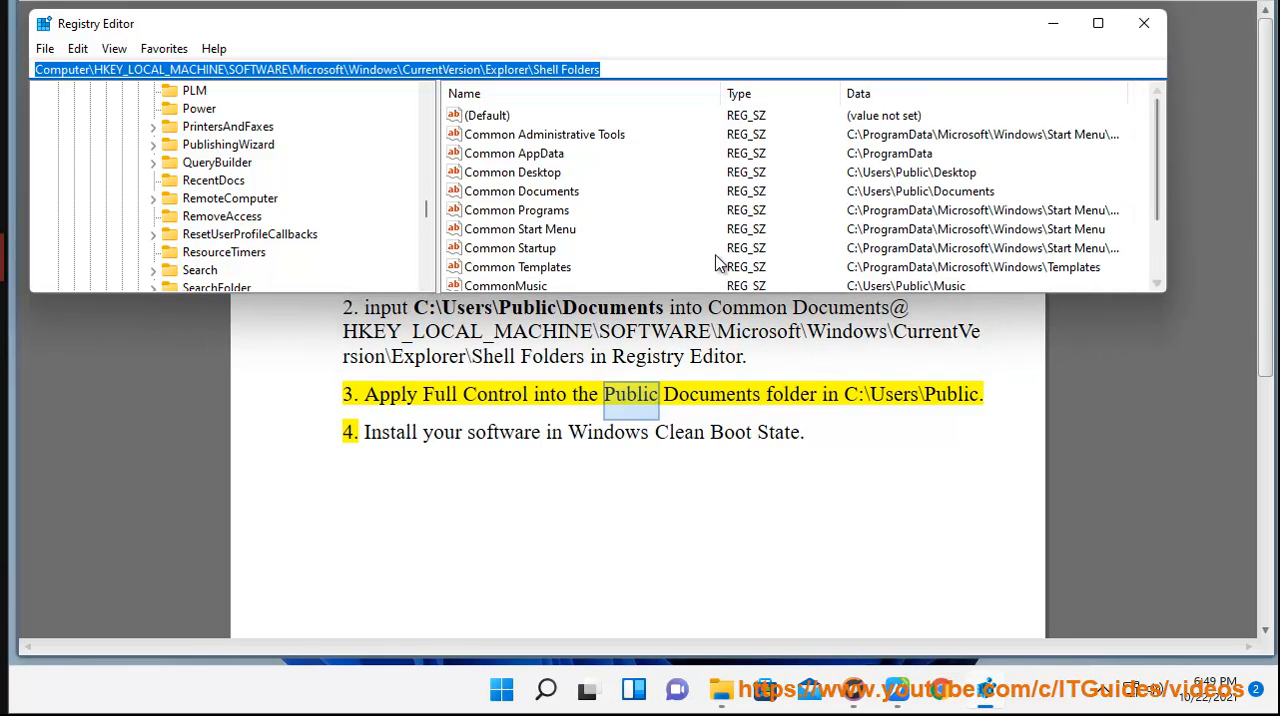
click(524, 192)
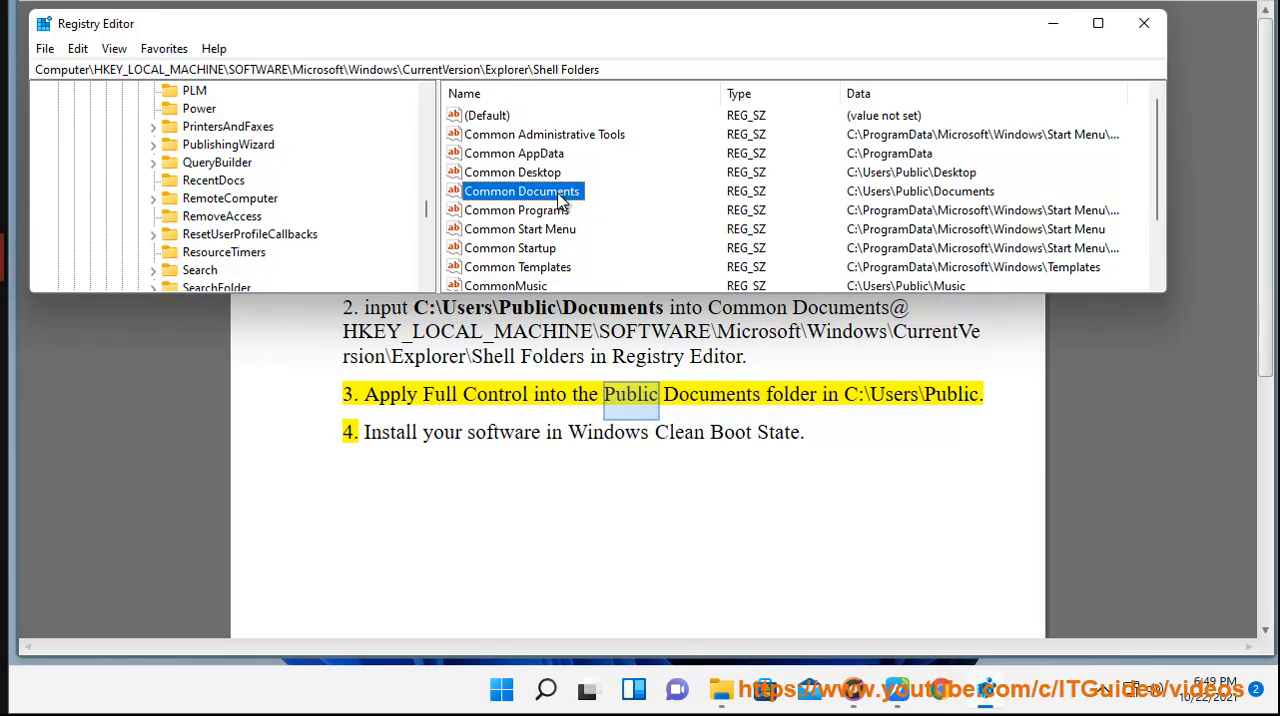
mouse_move(548, 196)
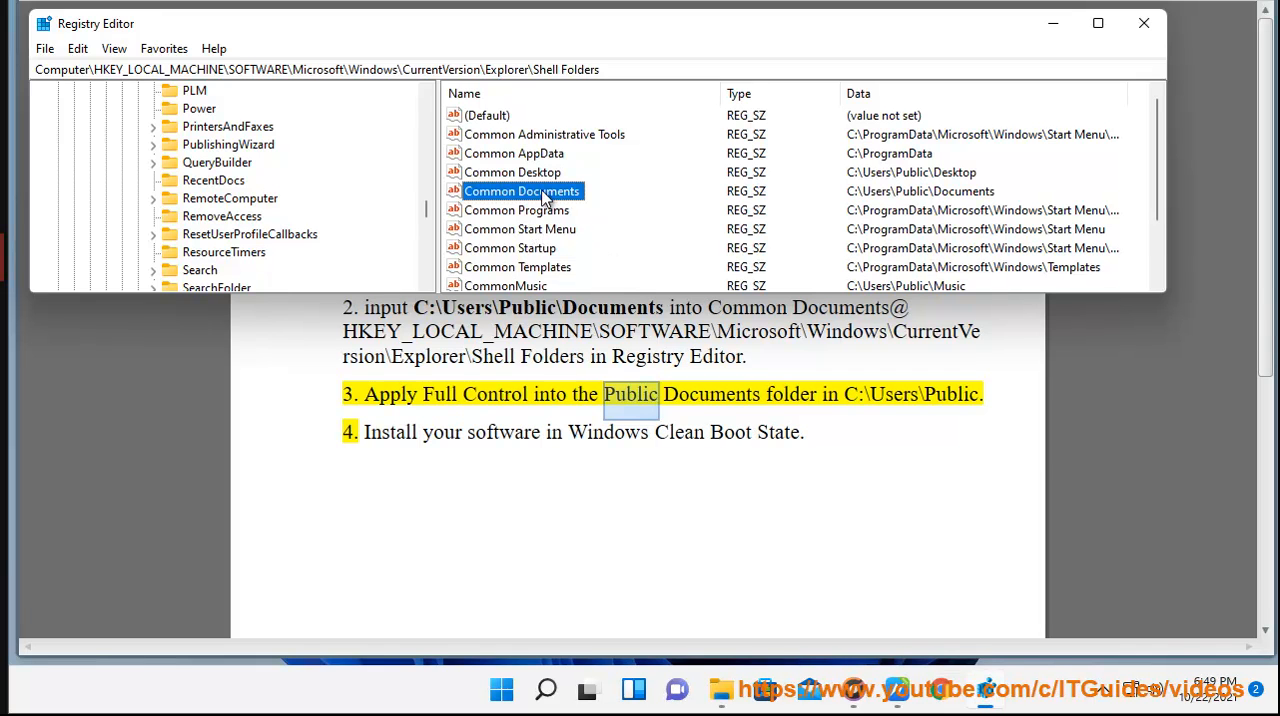
- Verify Common Documents reads C:\Users\Public\Documents, then close Registry Editor without changes
double_click(520, 192)
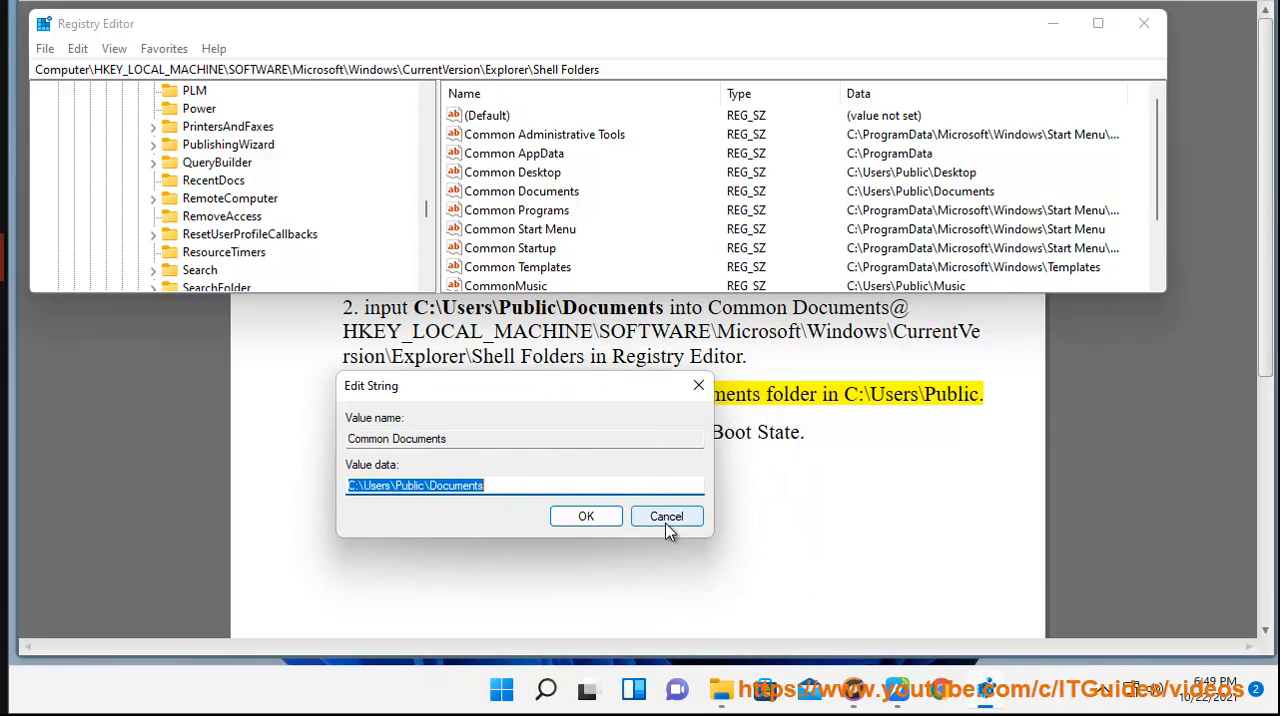
click(666, 516)
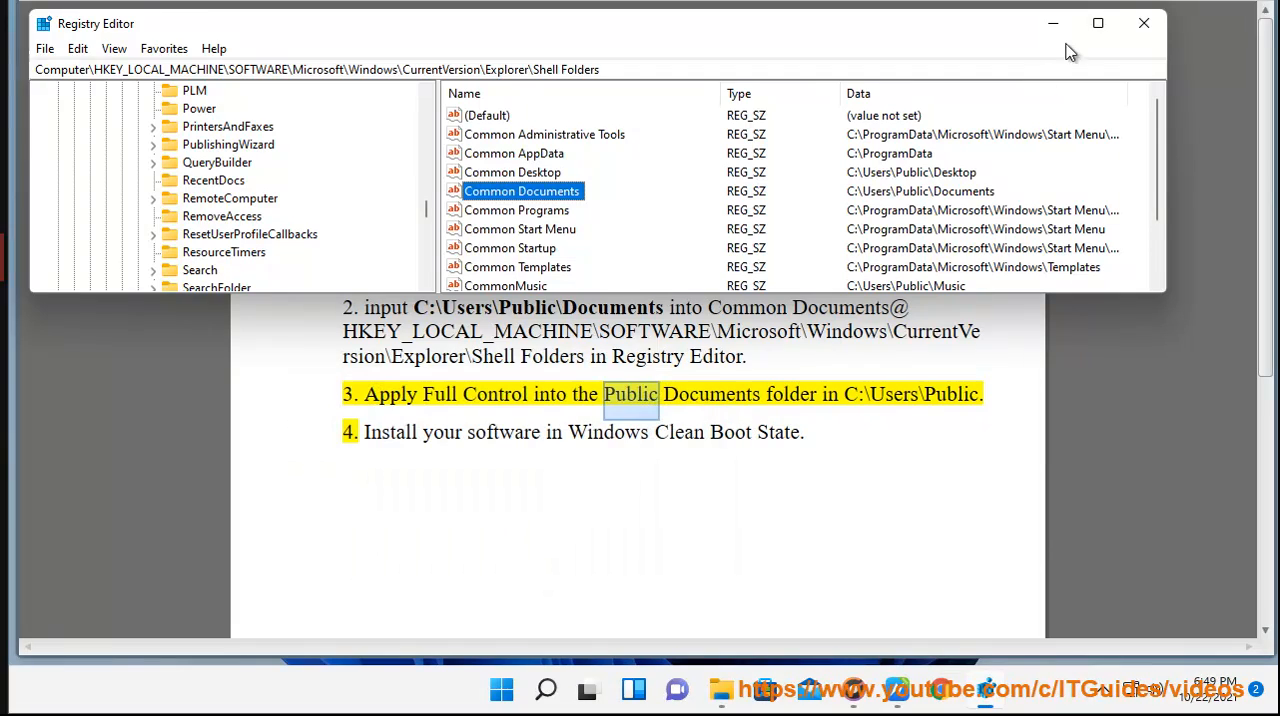
click(524, 688)
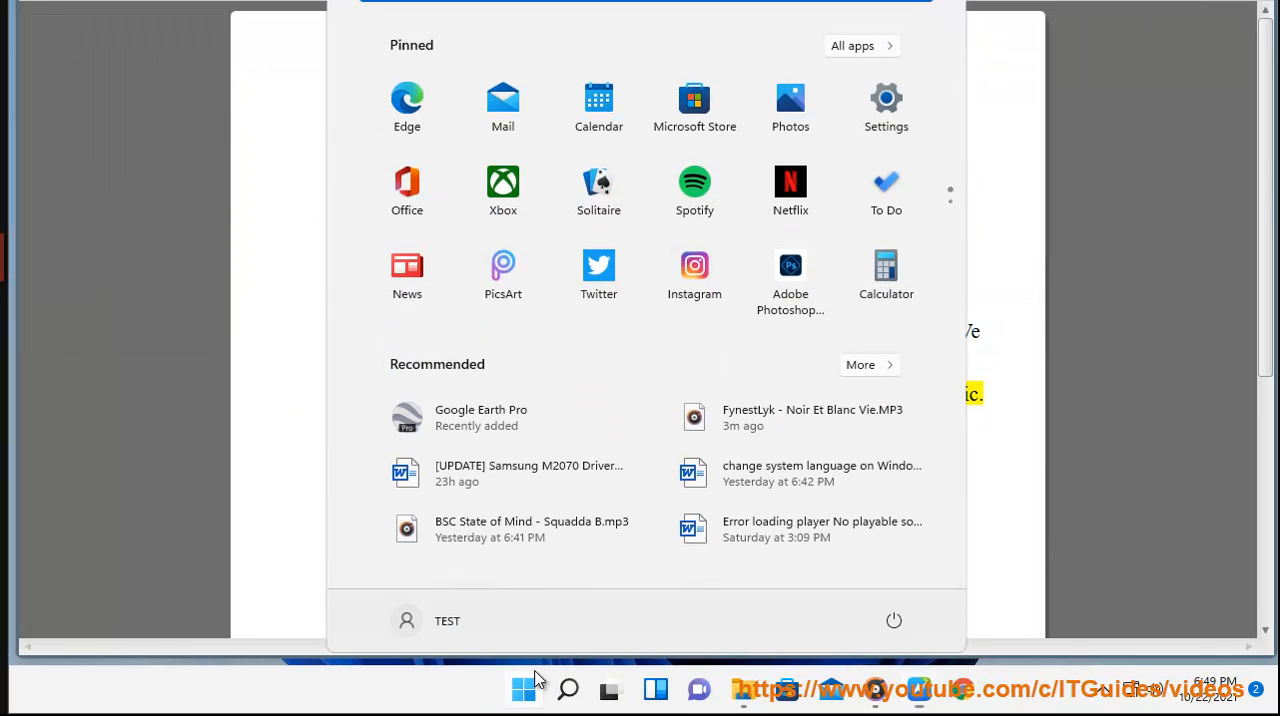
click(892, 620)
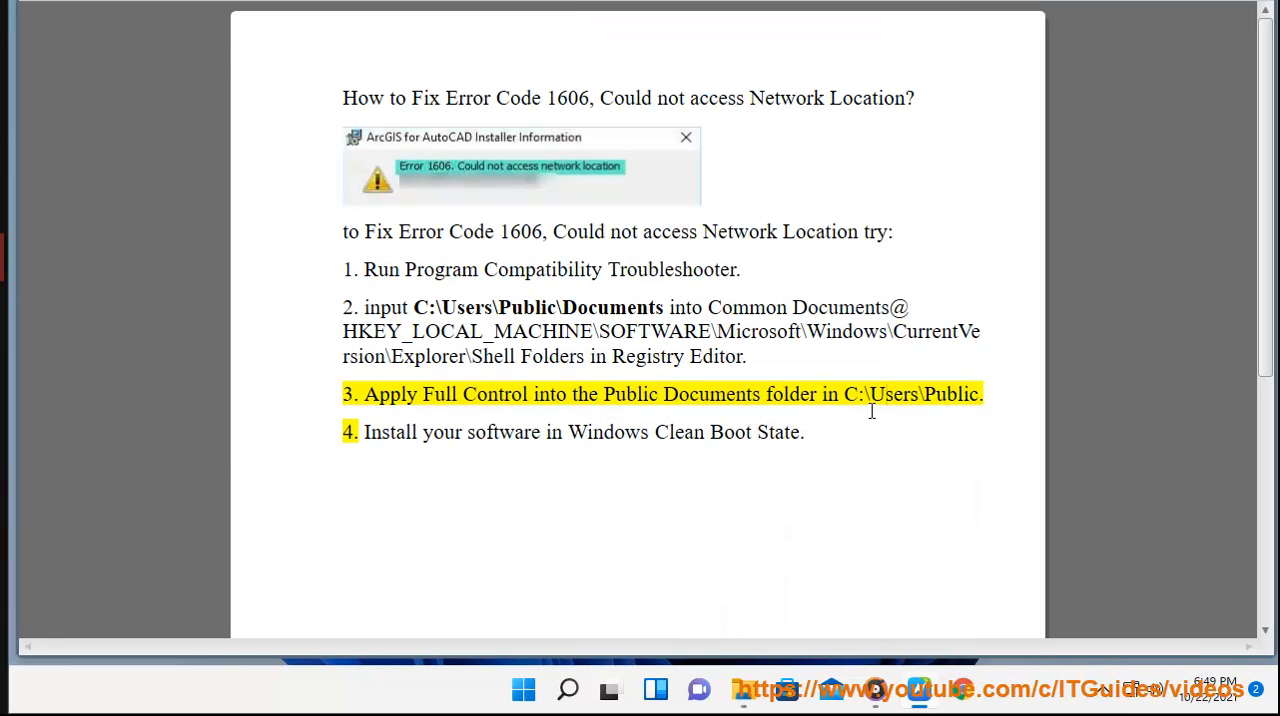
- Show the Security permissions of the Public Documents folder in C:\Users\Public
double_click(712, 392)
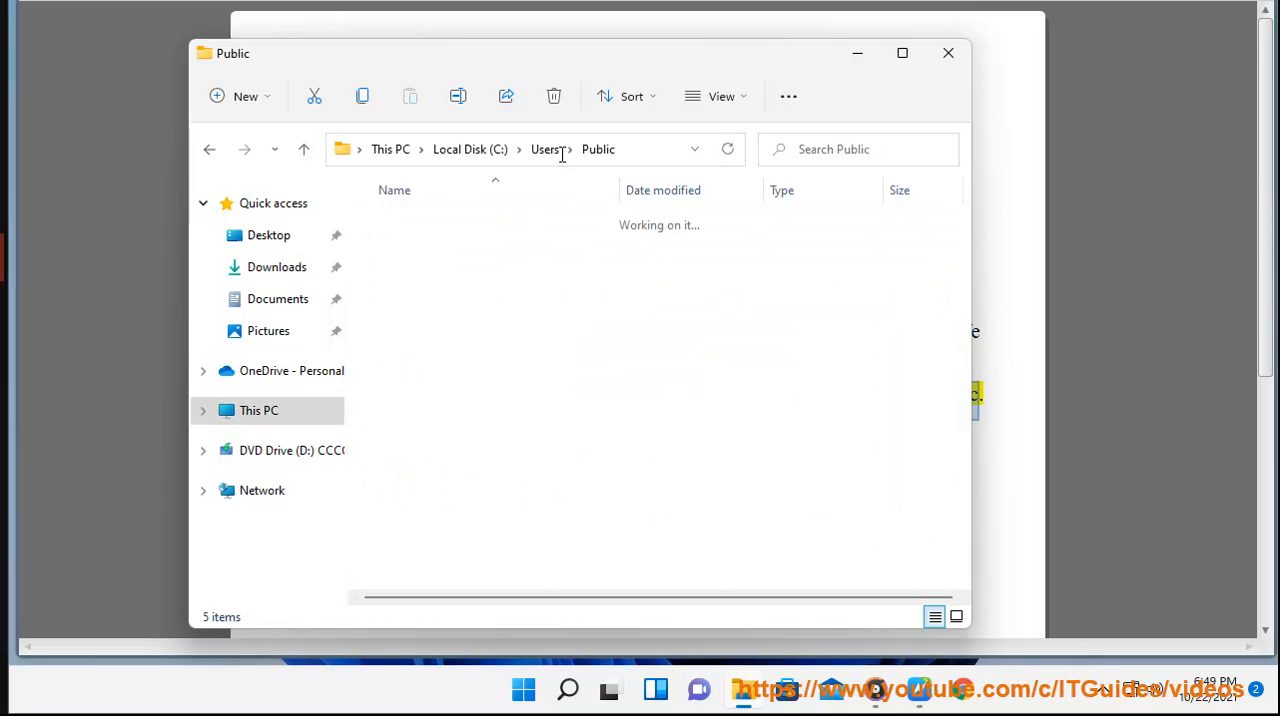
right_click(436, 222)
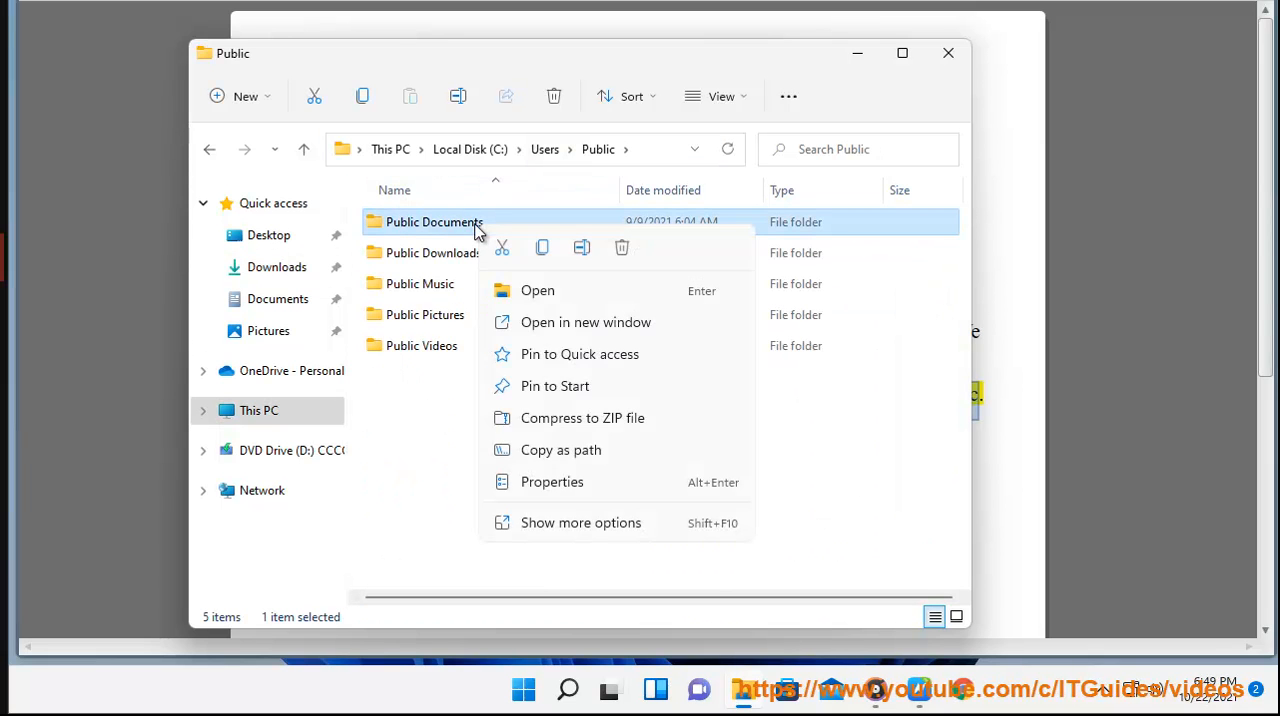
click(552, 482)
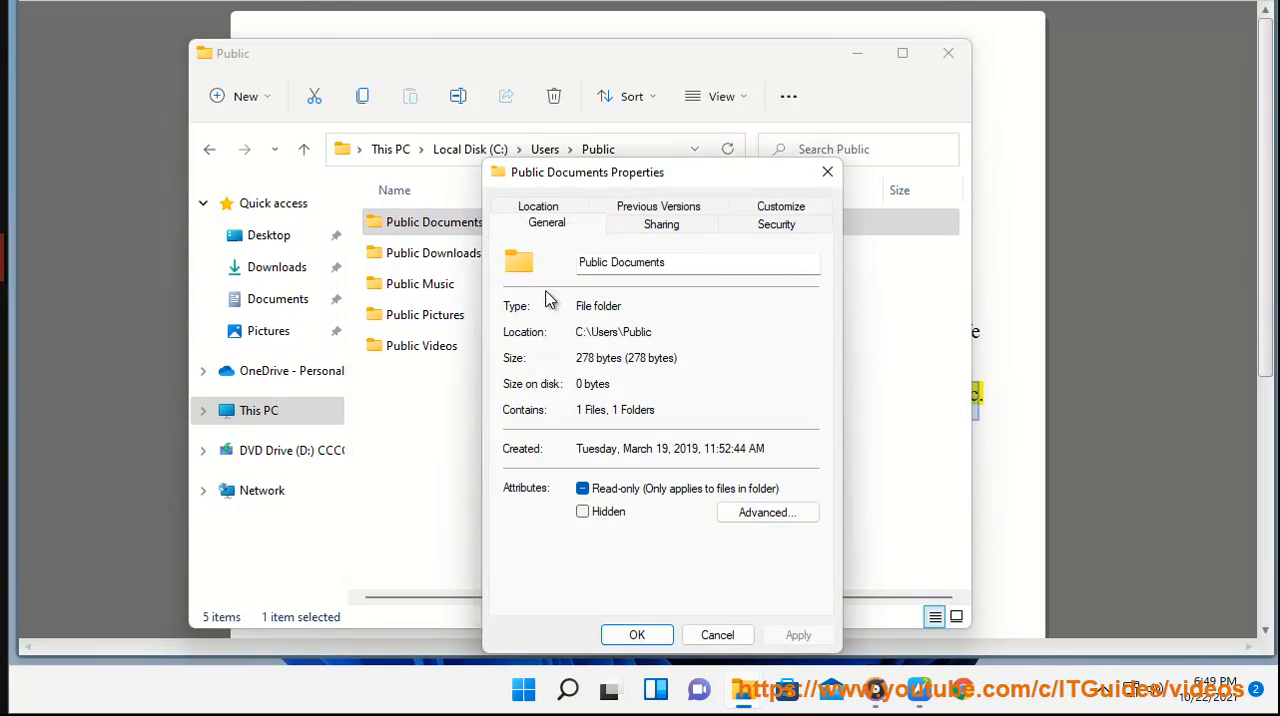
click(776, 224)
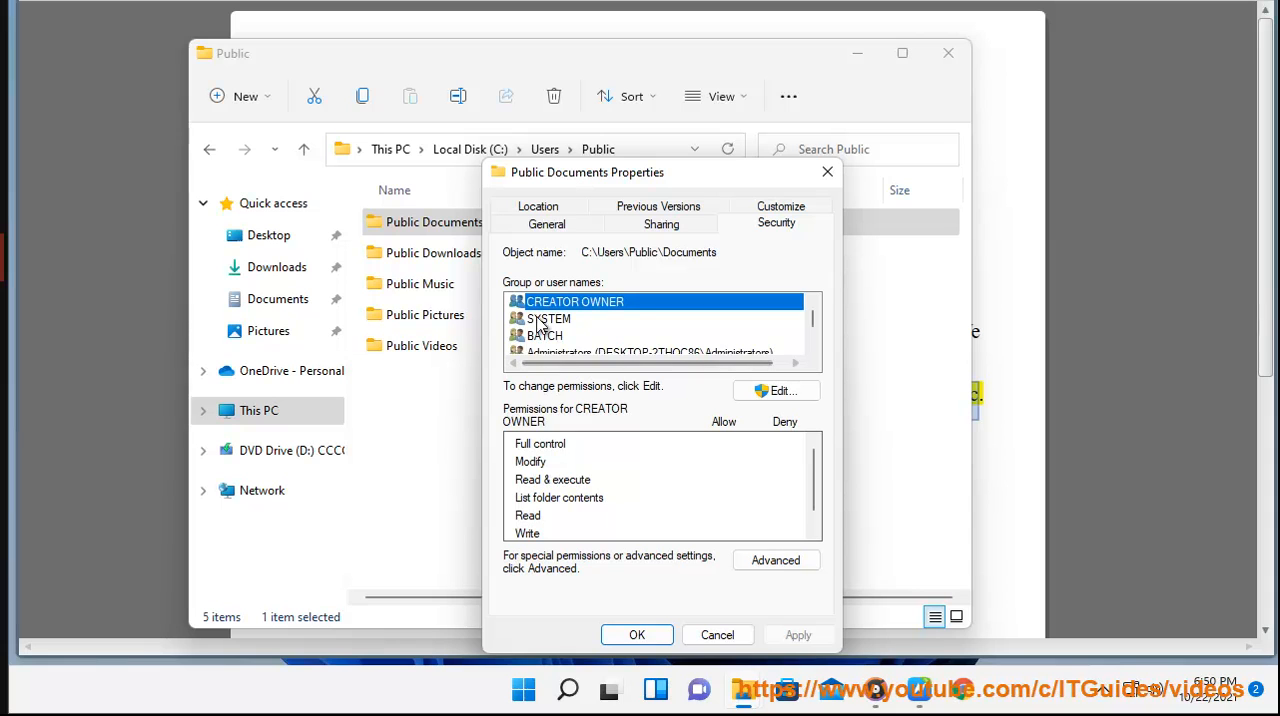
- Confirm SYSTEM, Administrators and SERVICE have Full control, then cancel the properties
click(548, 318)
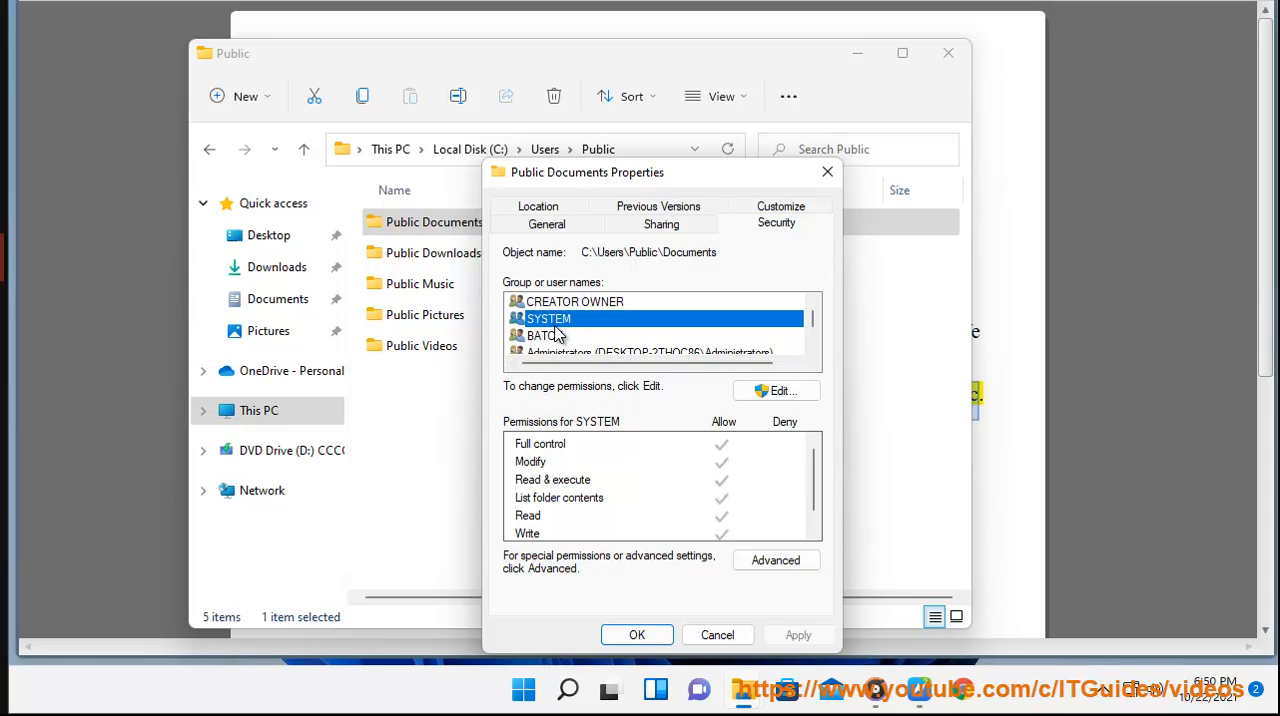
mouse_move(558, 460)
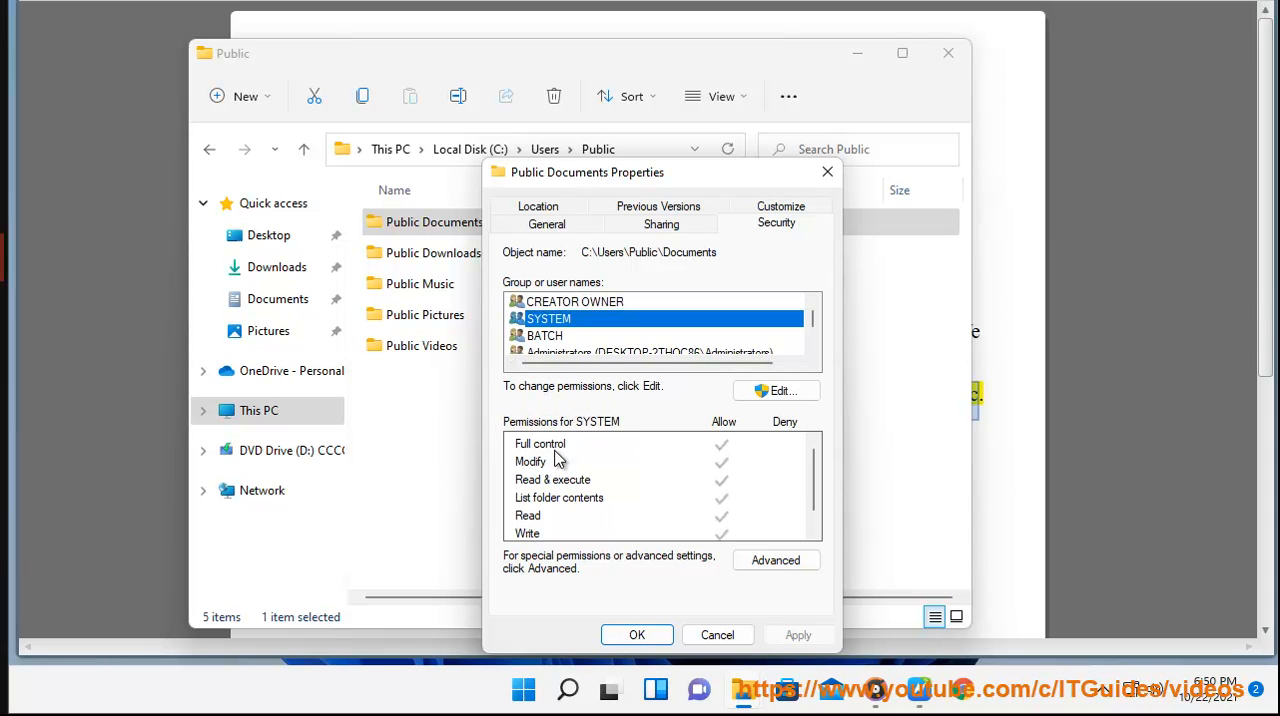
click(544, 336)
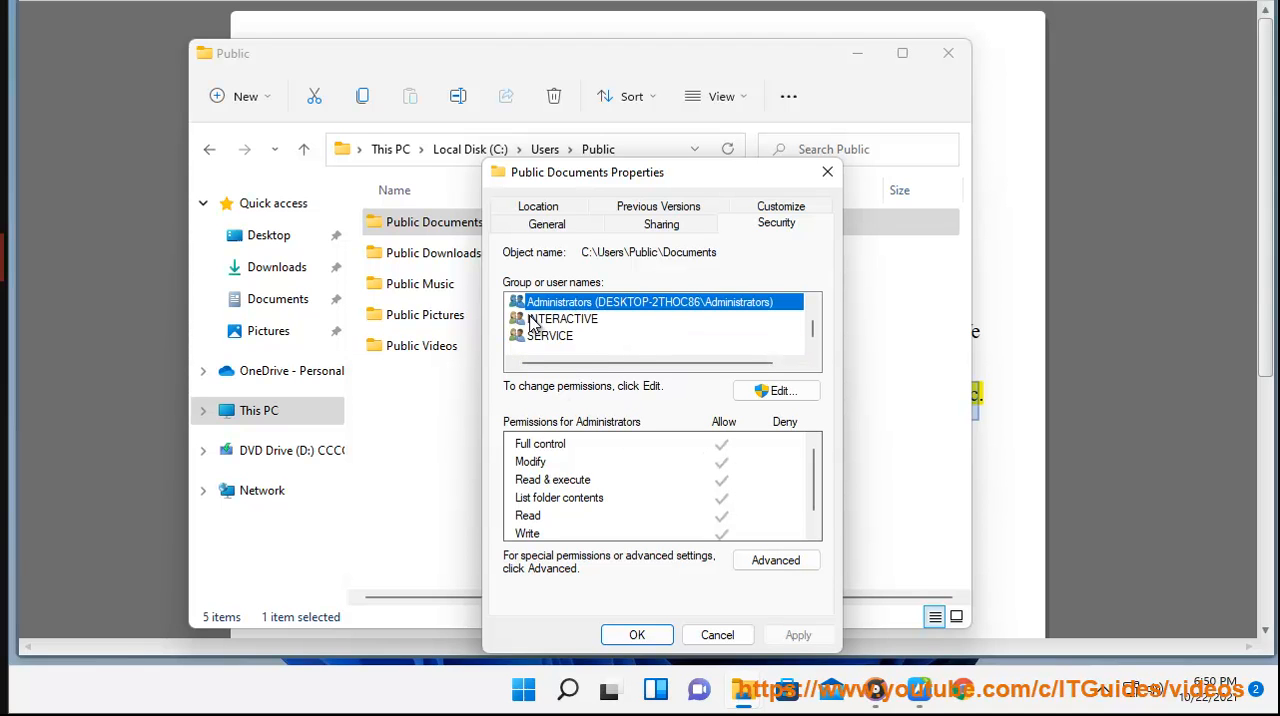
click(550, 336)
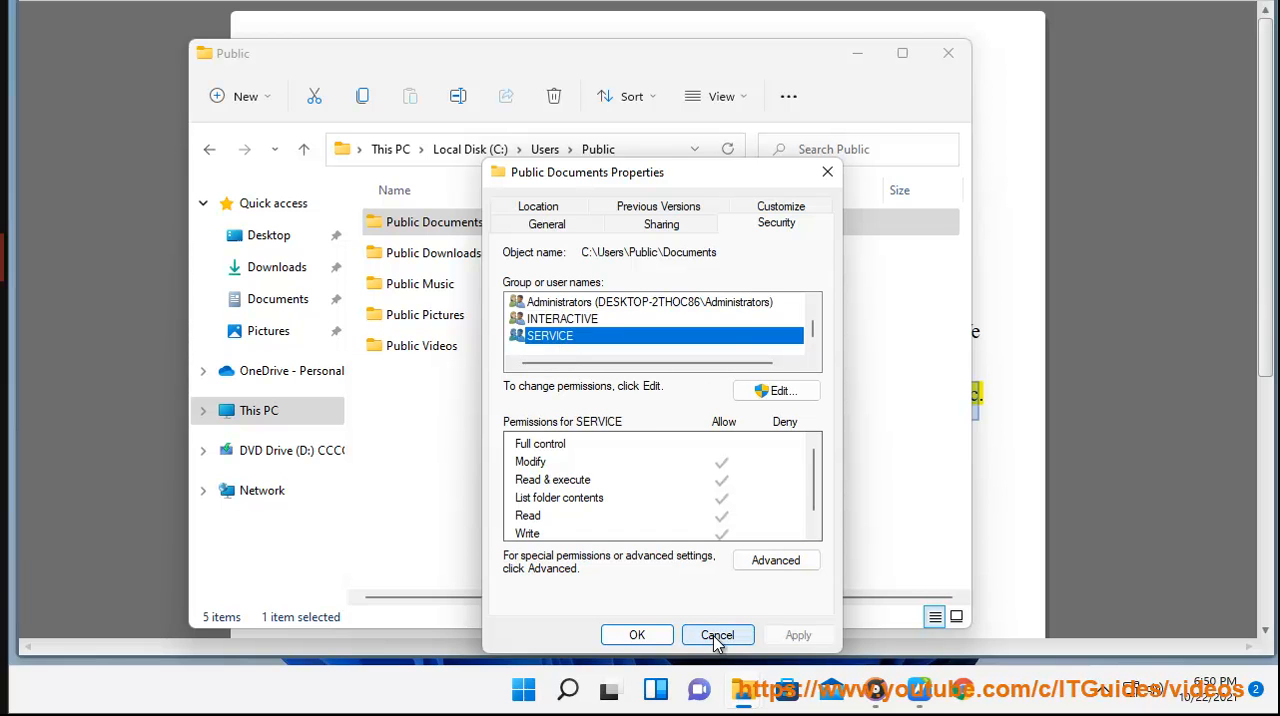
click(716, 636)
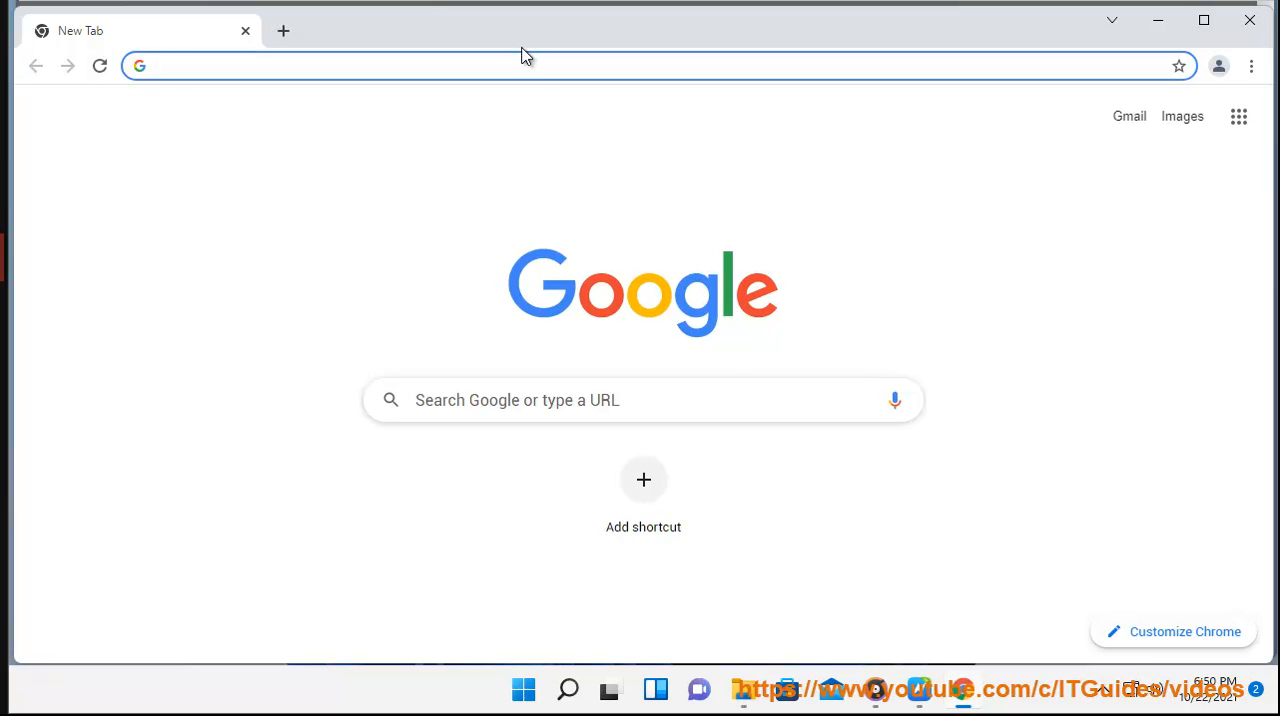
- Search Chrome for "full control permissions" and browse results on taking ownership of files and folders
text(FULL)
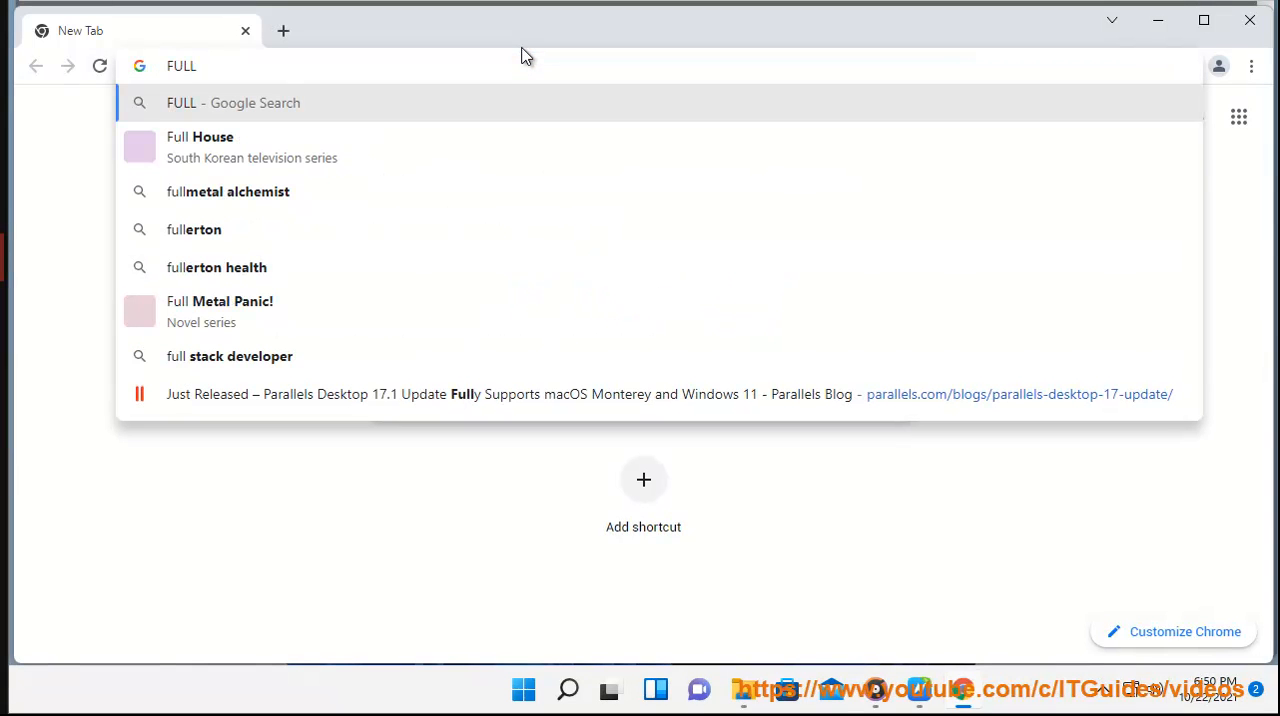
text(CON)
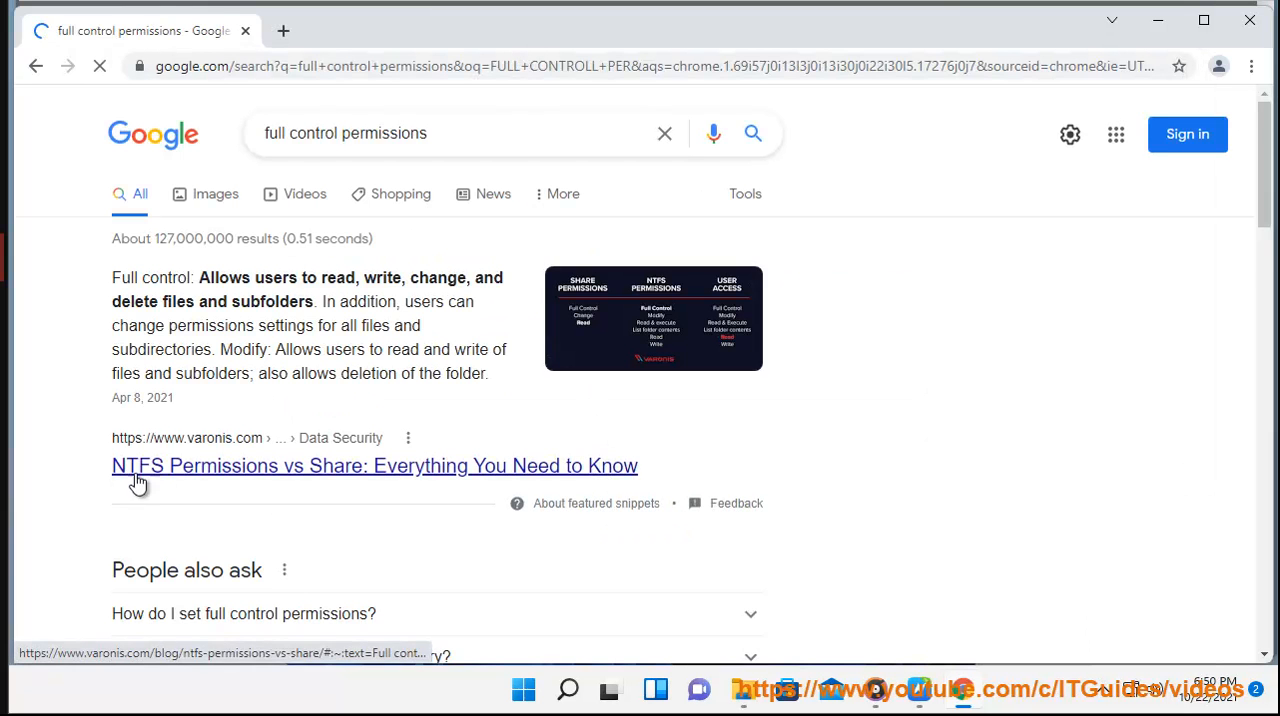
scroll(down, 3)
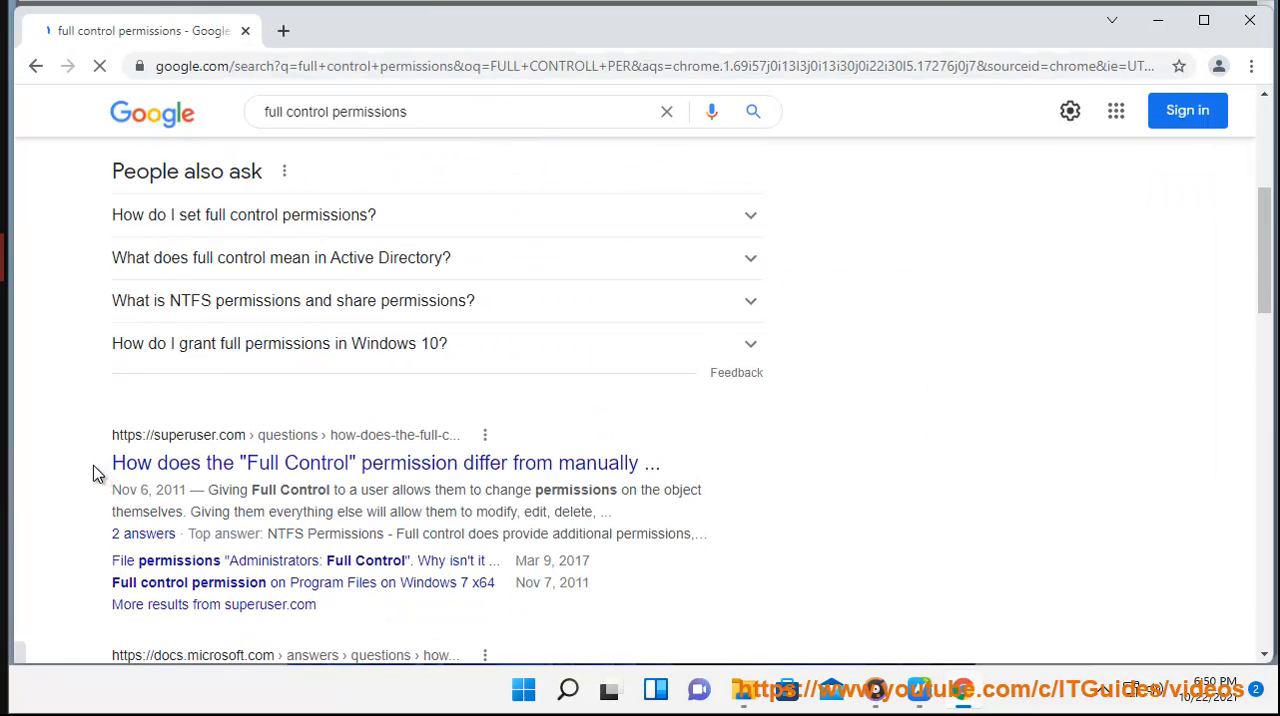
scroll(down, 3)
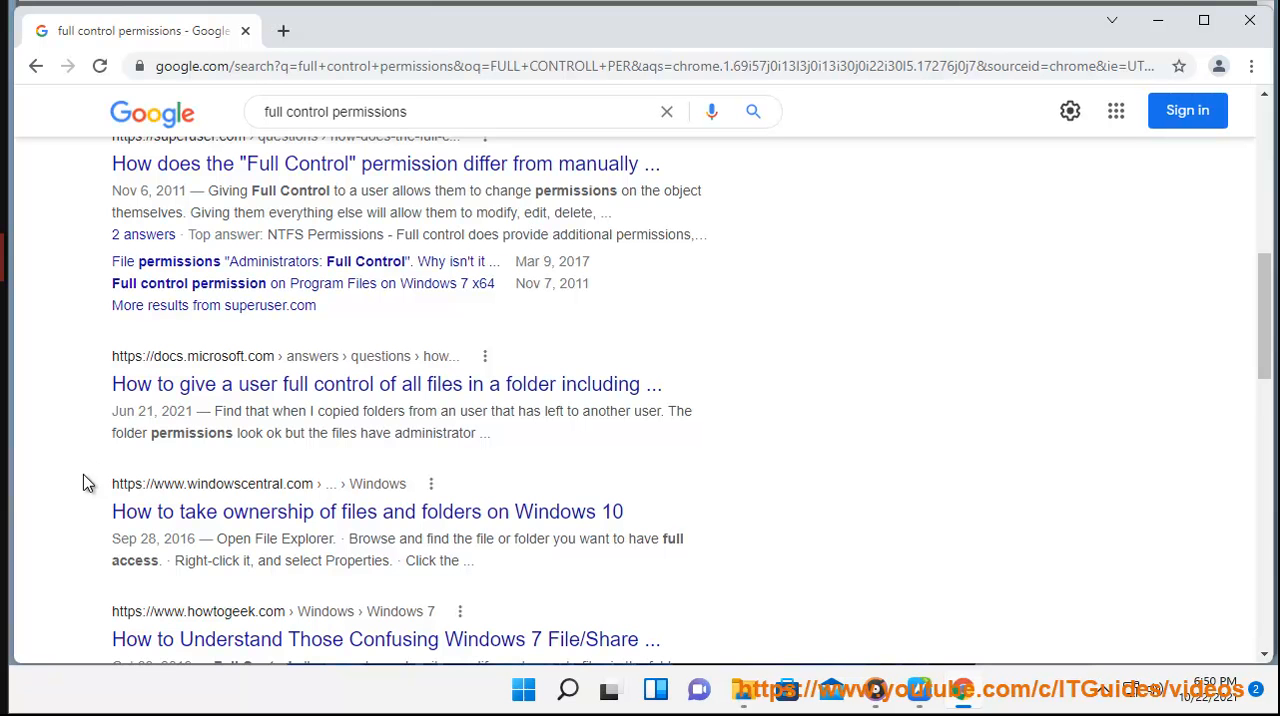
scroll(down, 3)
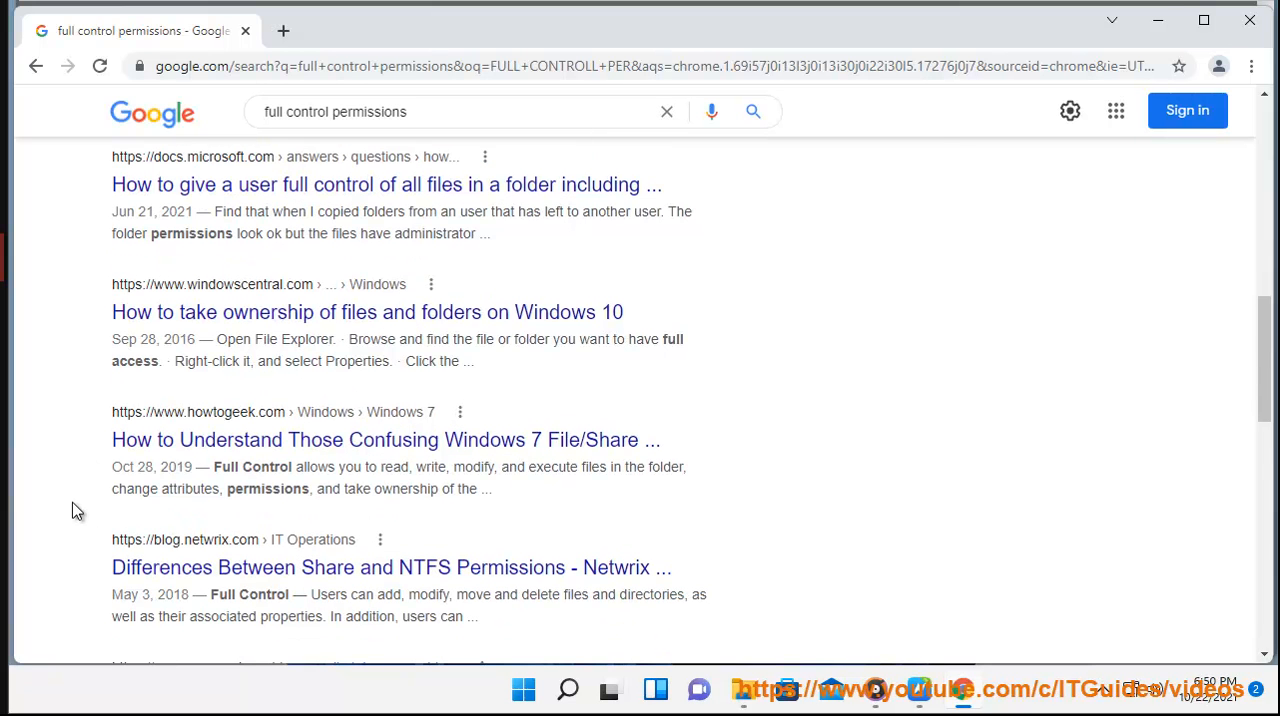
scroll(down, 3)
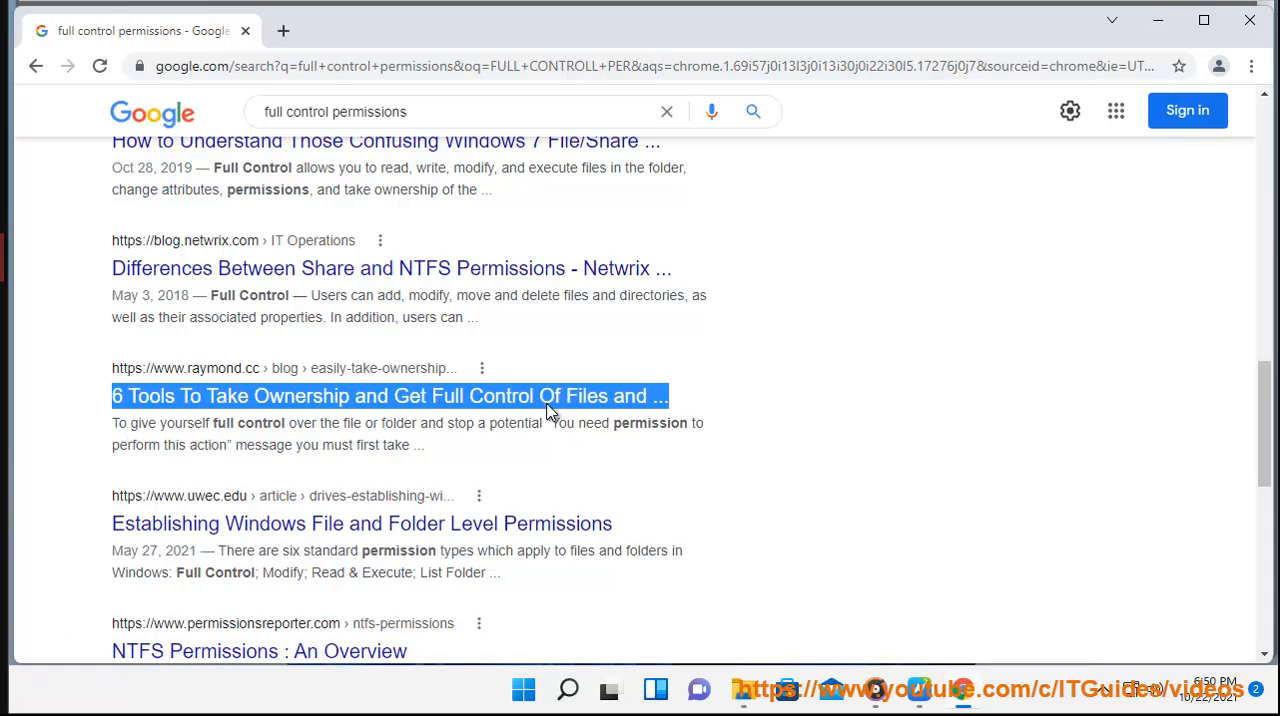
mouse_move(536, 472)
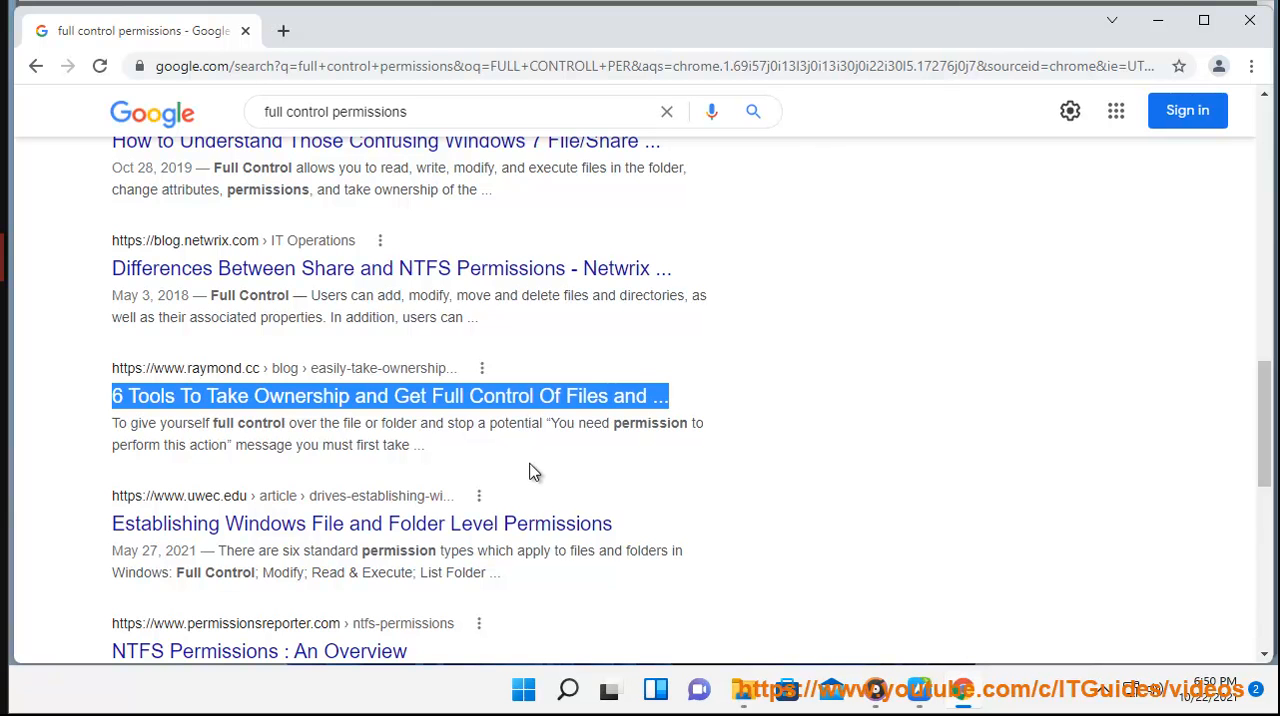
mouse_move(1156, 20)
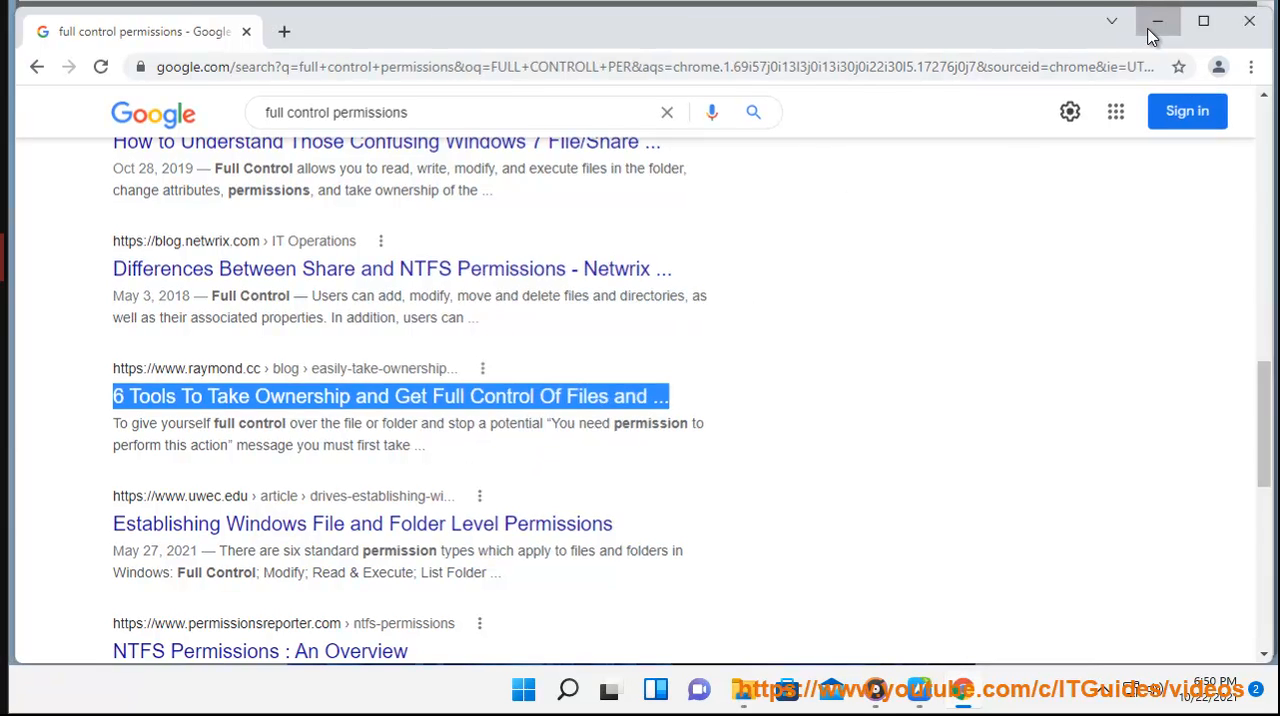